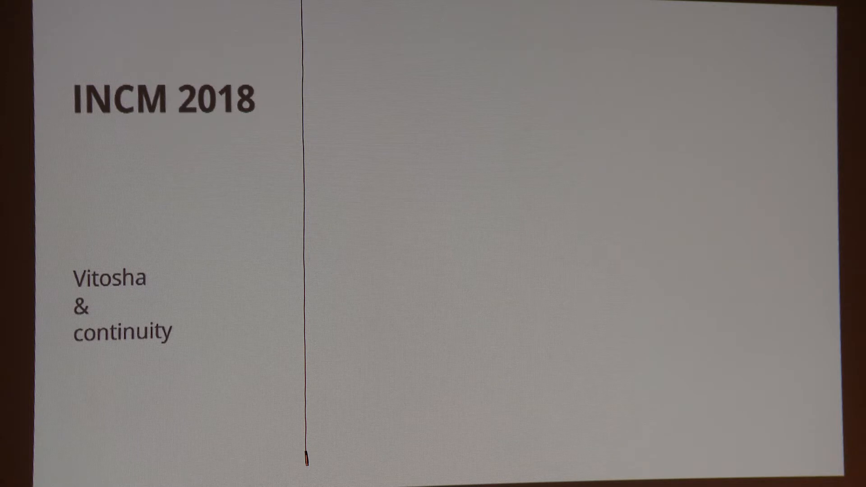
{"action": "key", "text": "Right"}
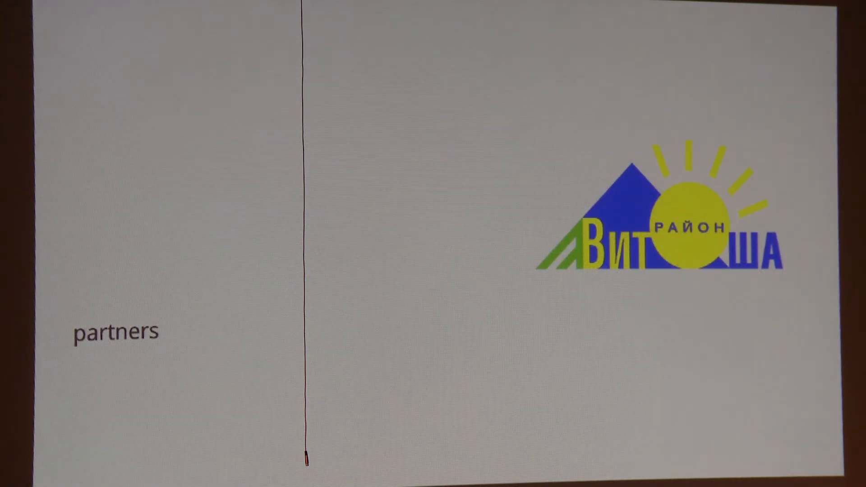